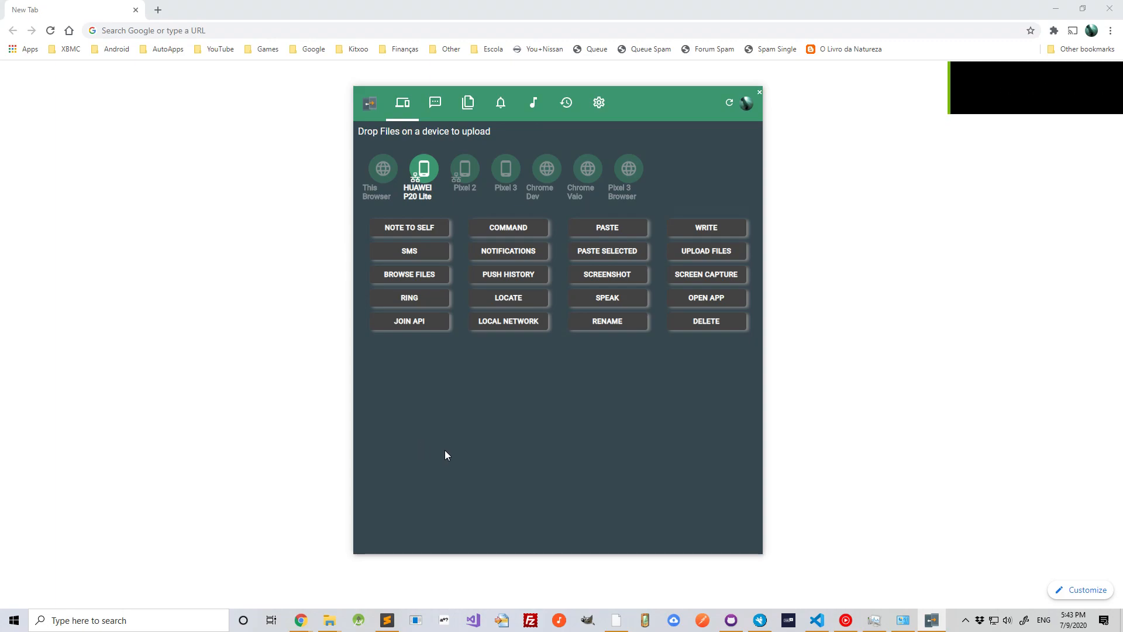
mouse_move(529, 428)
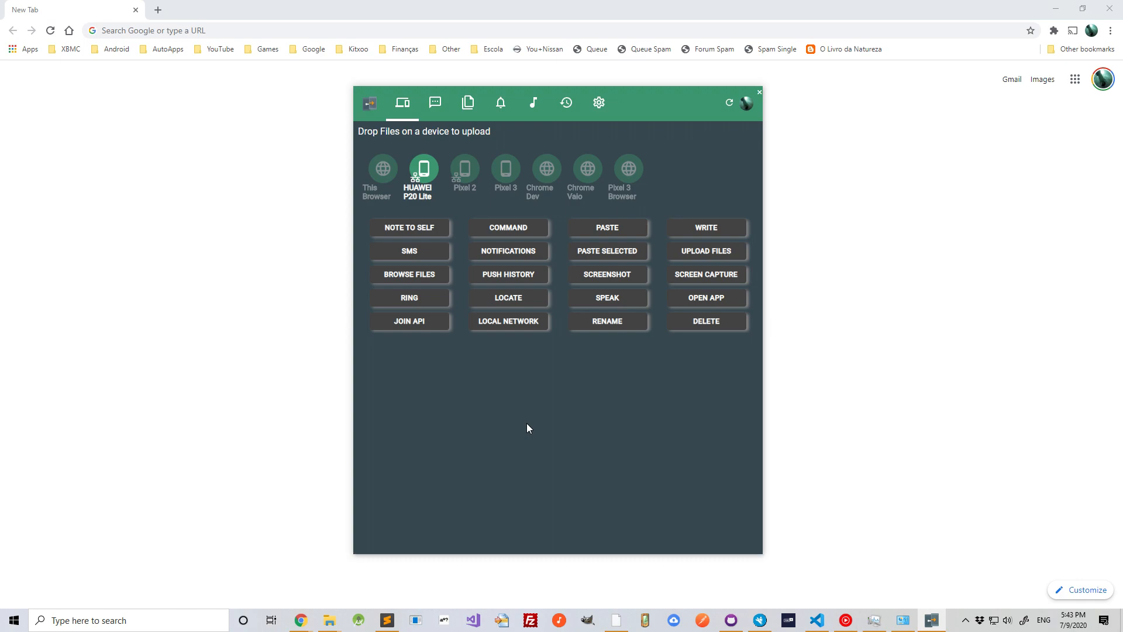
mouse_move(424, 148)
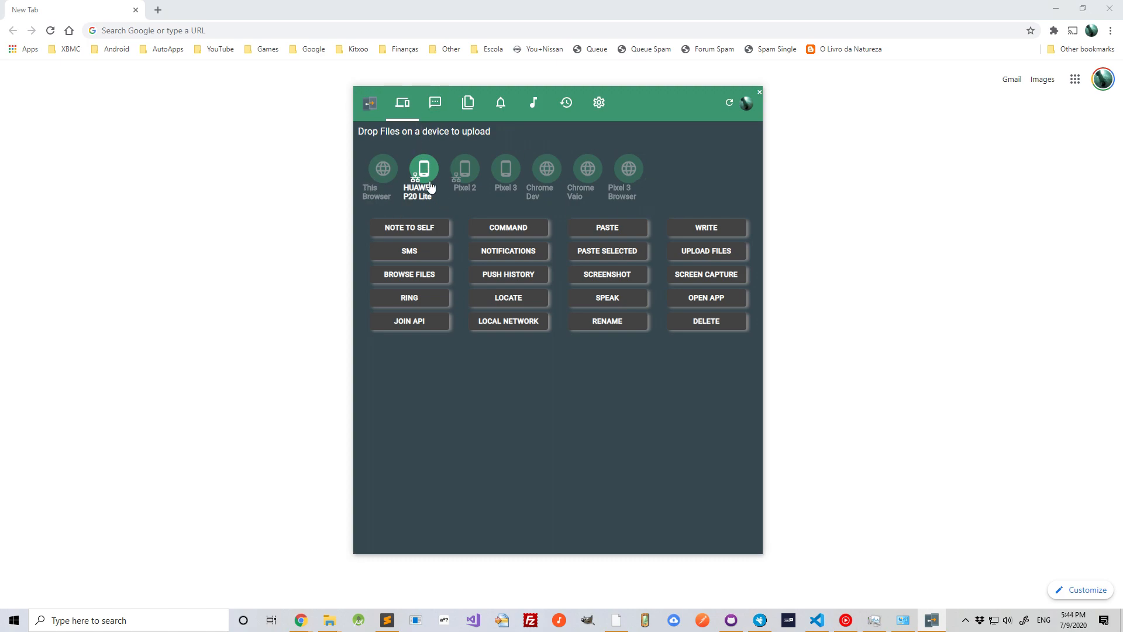
mouse_move(523, 309)
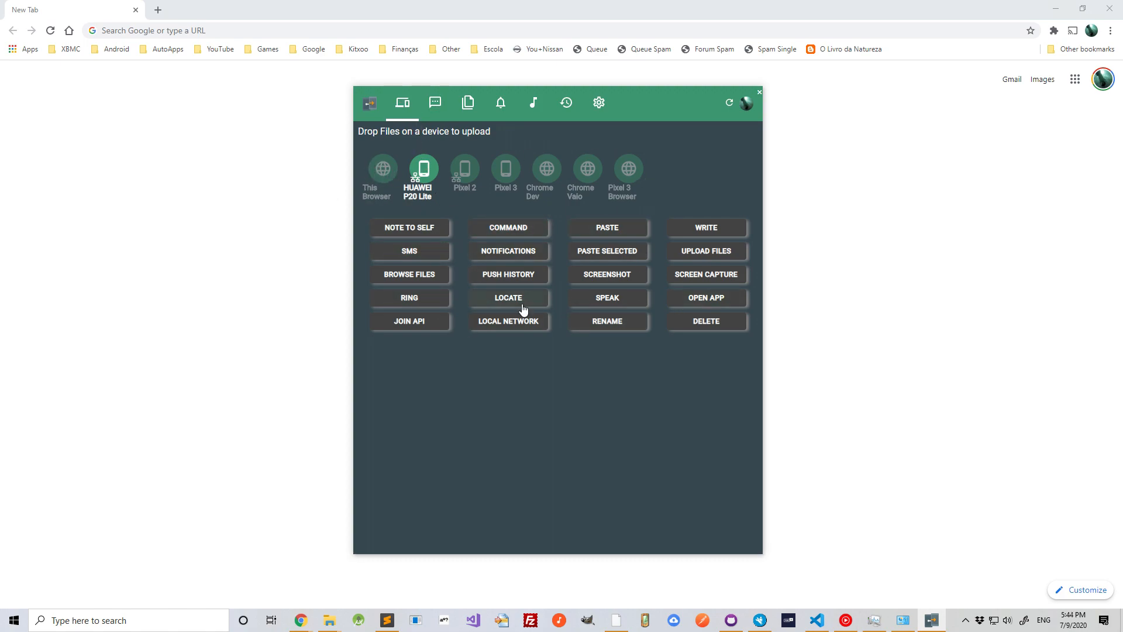
mouse_move(498, 387)
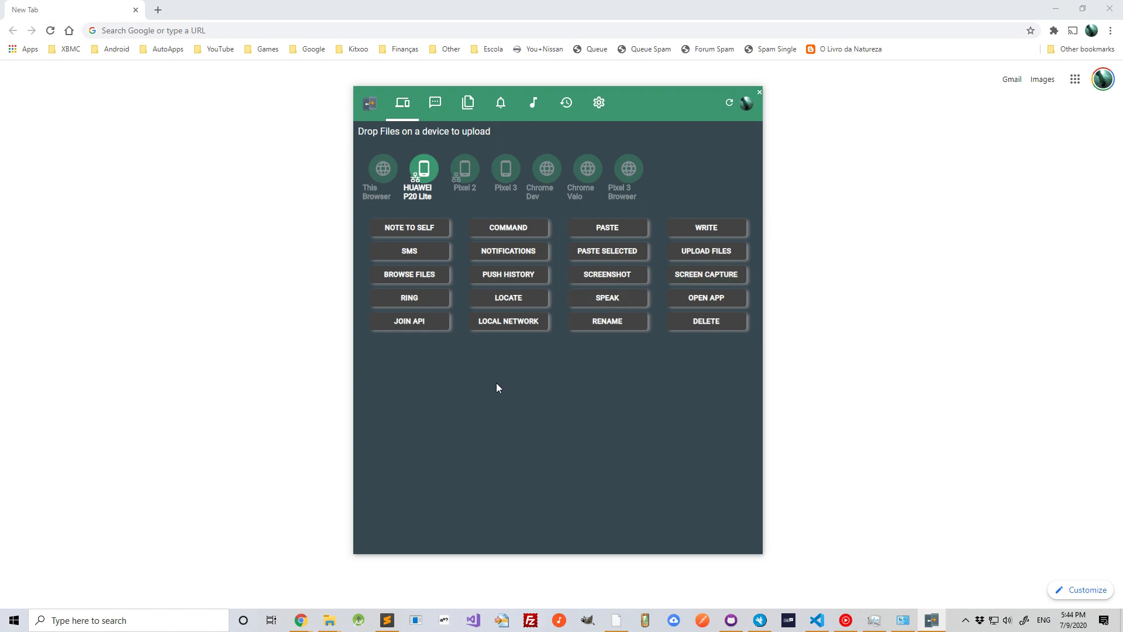
mouse_move(422, 174)
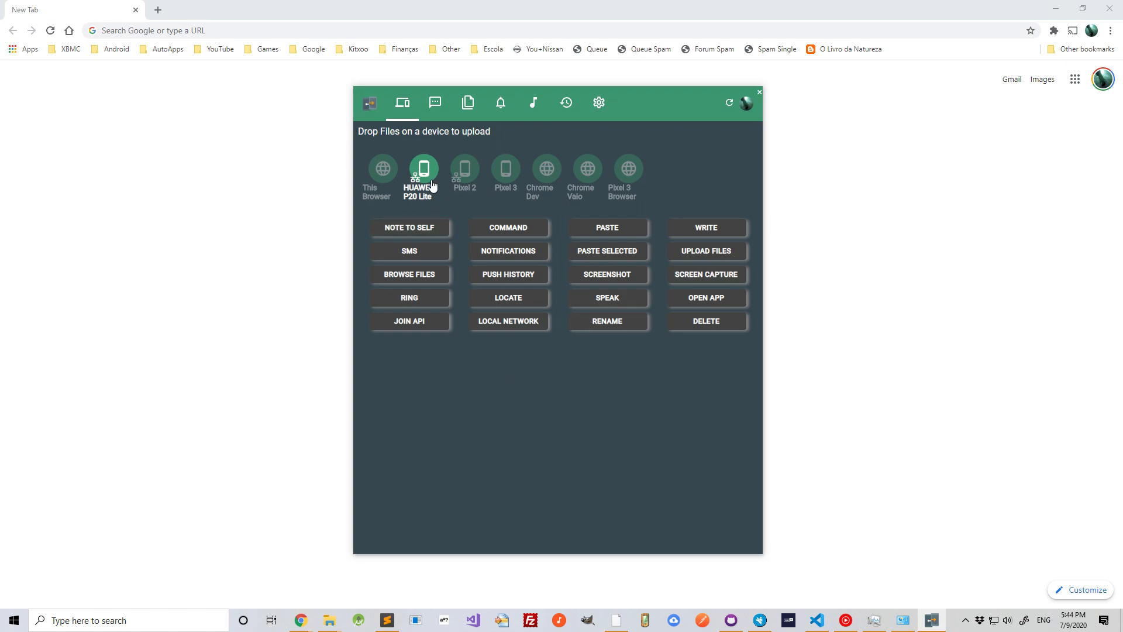
mouse_move(587, 363)
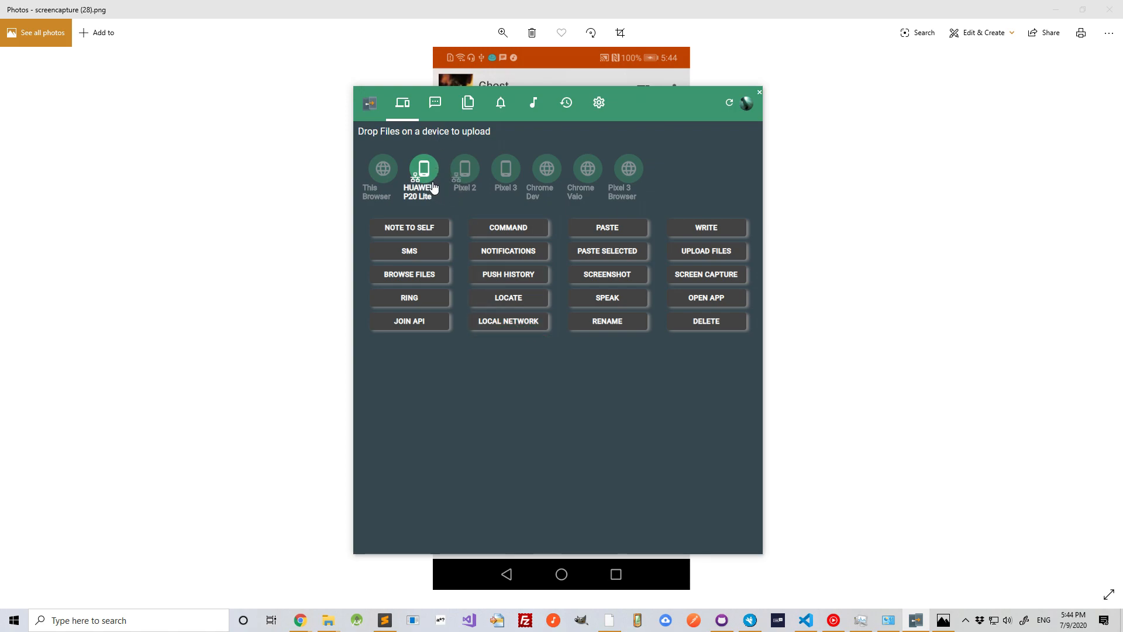
mouse_move(498, 178)
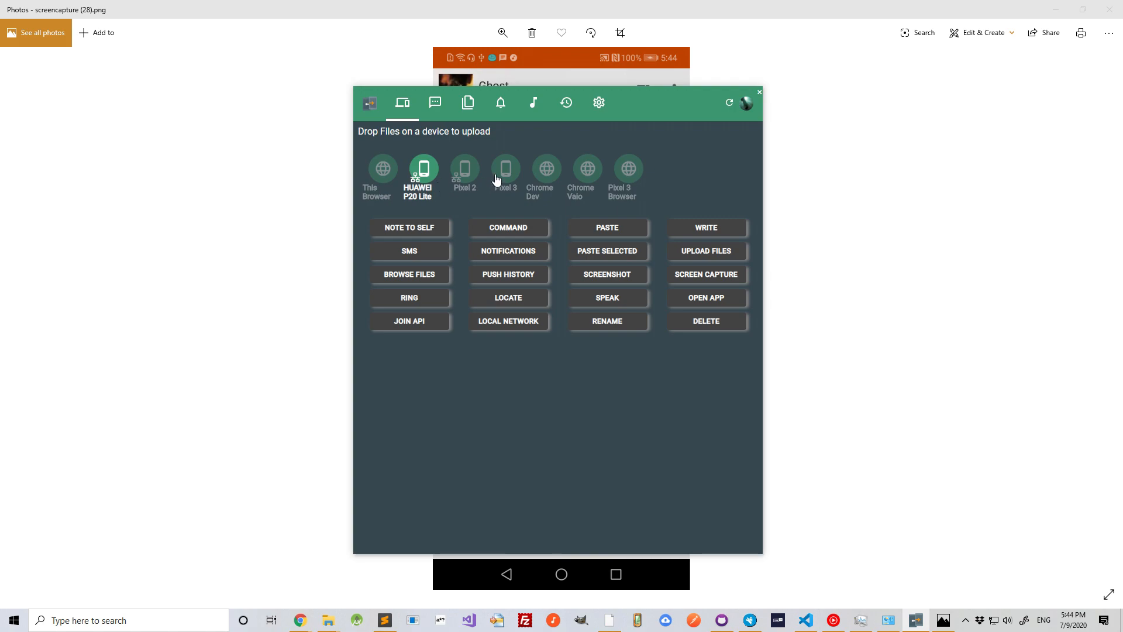
Step: Make Pixel 3 the target device on the Devices tab
left_click(505, 173)
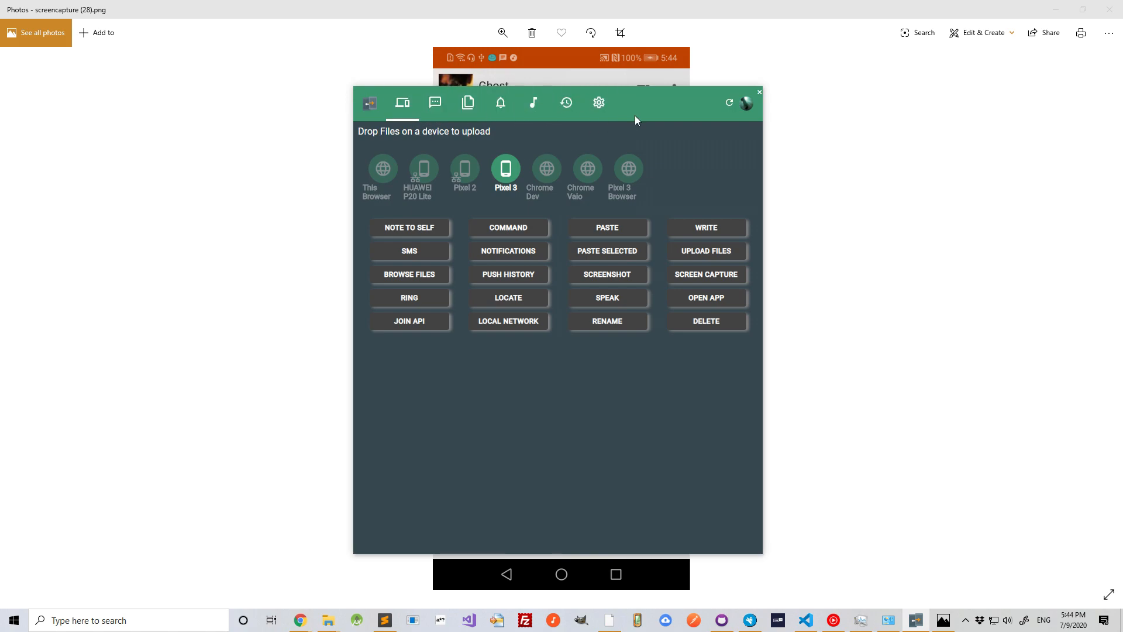
Step: Send the message 'Testing' in the most recent SMS conversation
left_click(434, 103)
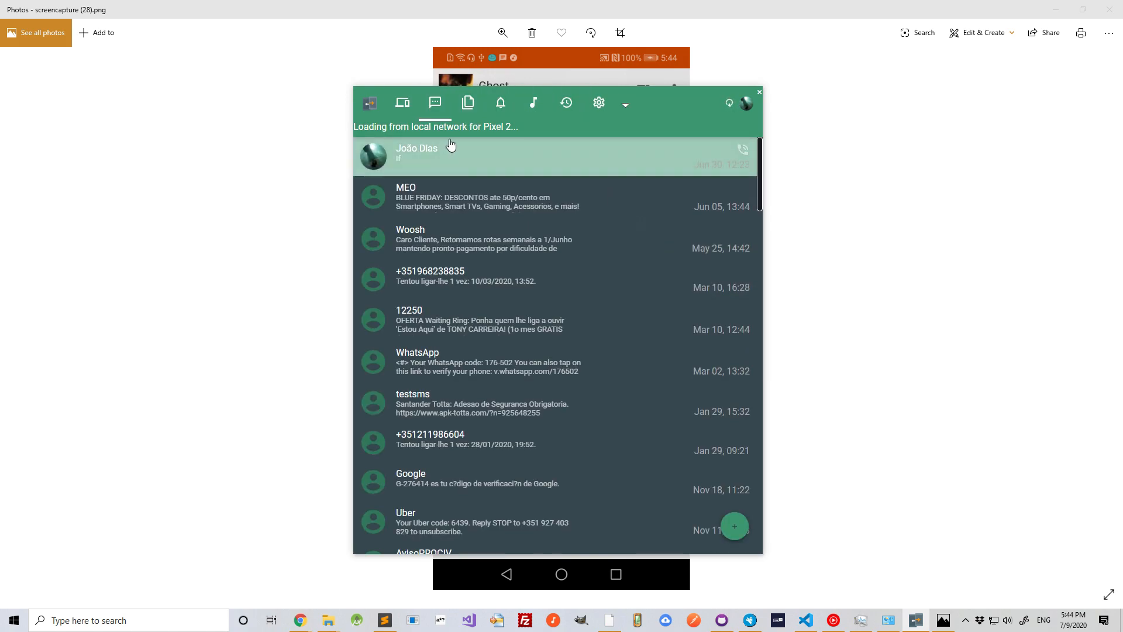
left_click(415, 154)
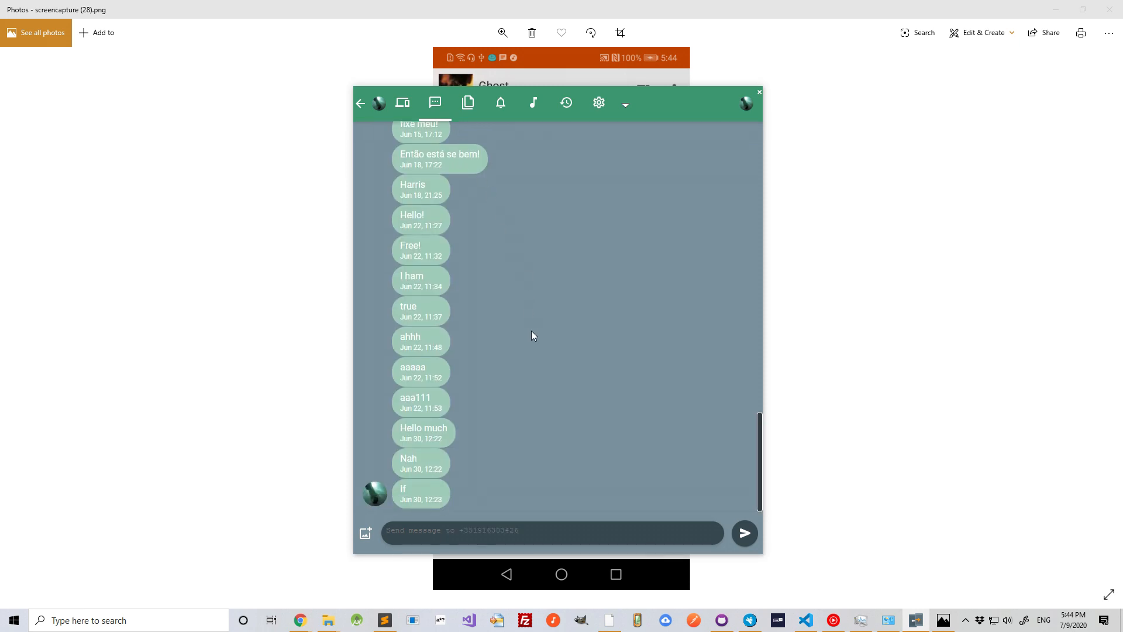
left_click(744, 534)
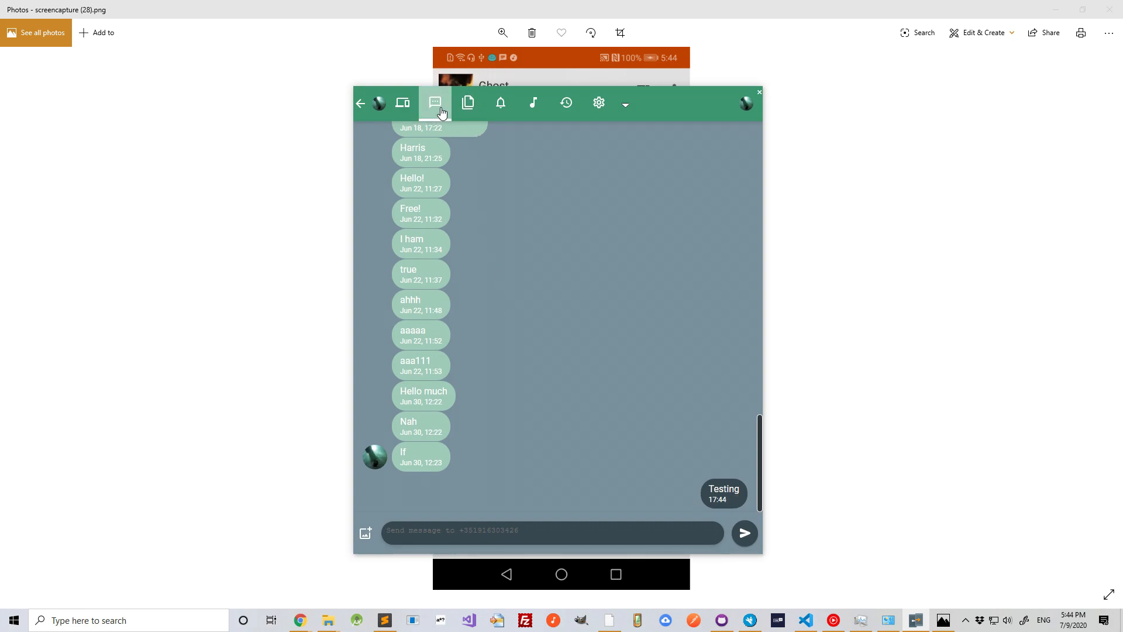
Step: Browse the phone's files to the Internal Memory / DCIM / Join folder
left_click(468, 103)
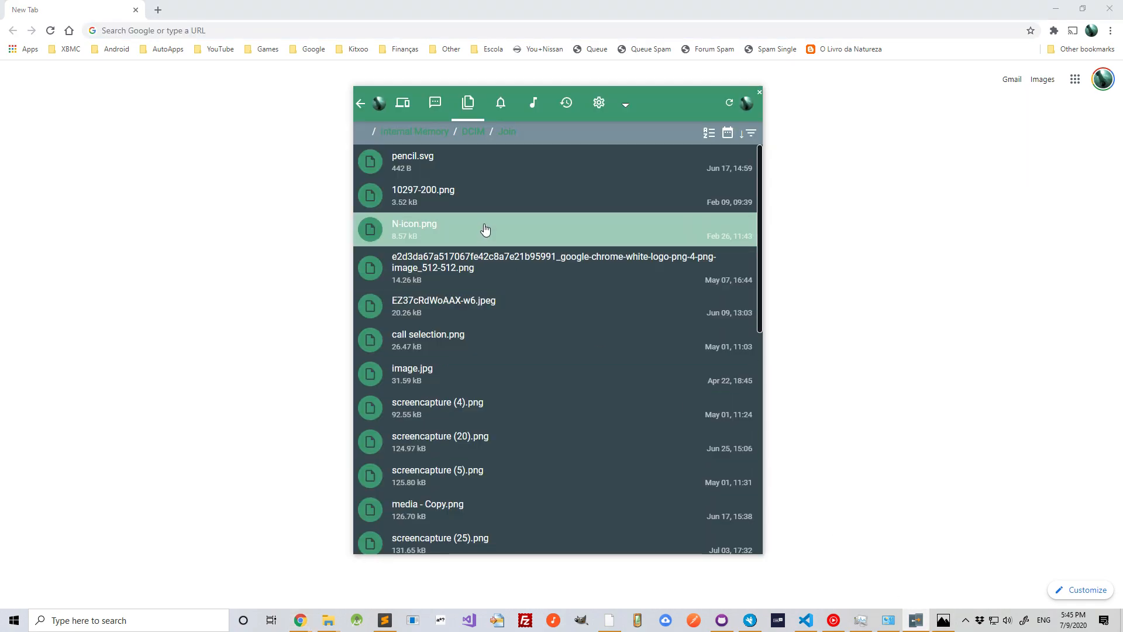
left_click(551, 262)
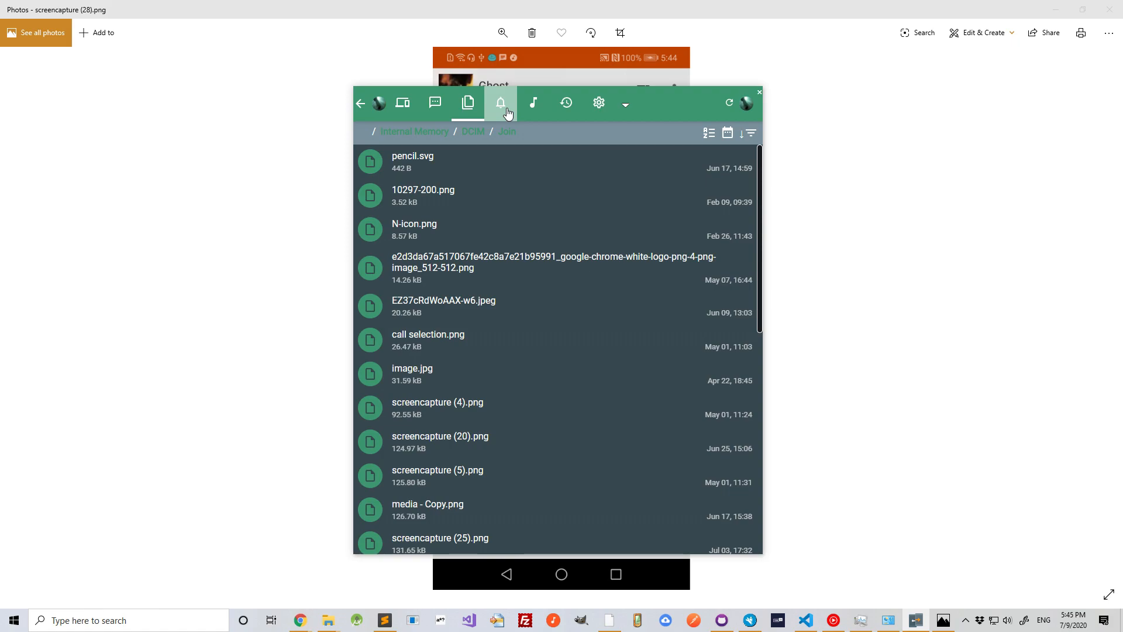
Step: Review the phone's notification list and dismiss all notifications at once
left_click(501, 103)
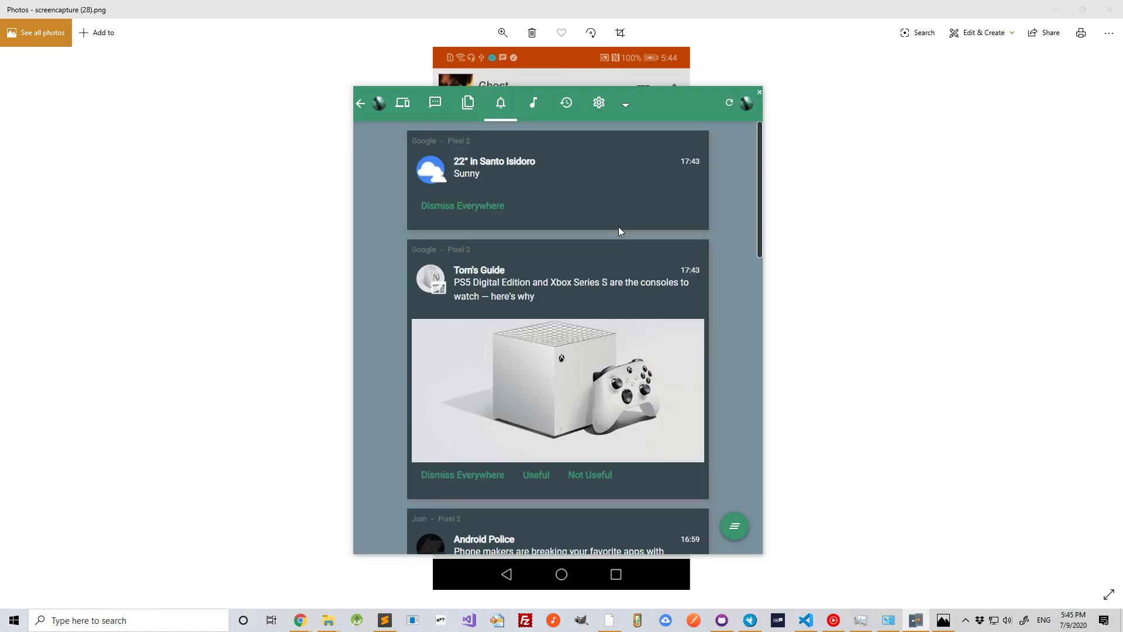
scroll("down", 3)
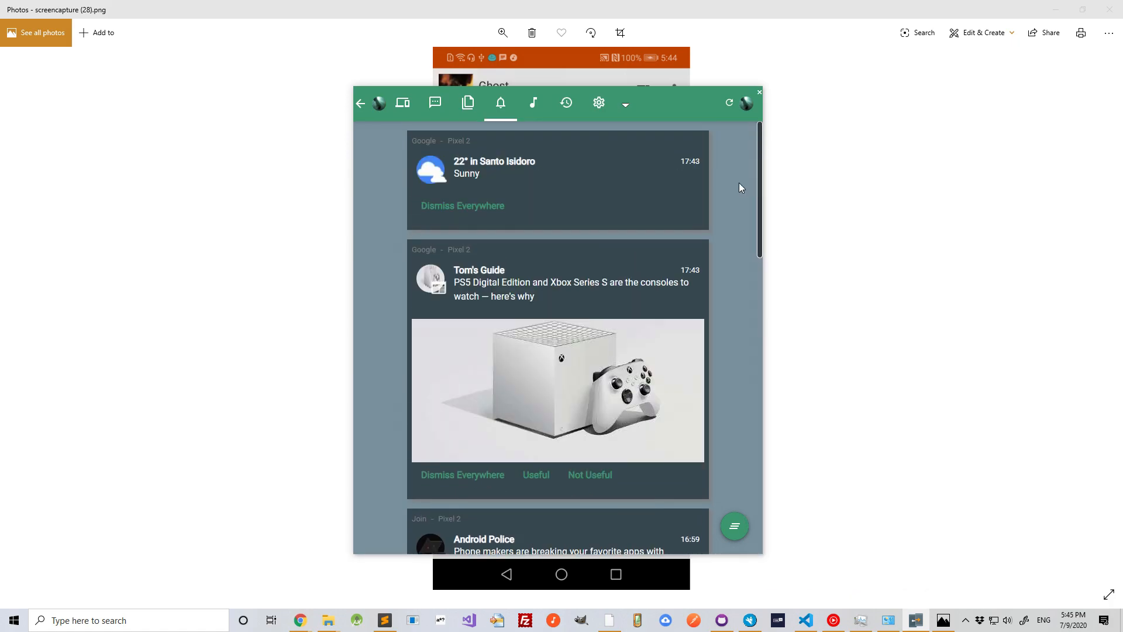
mouse_move(465, 346)
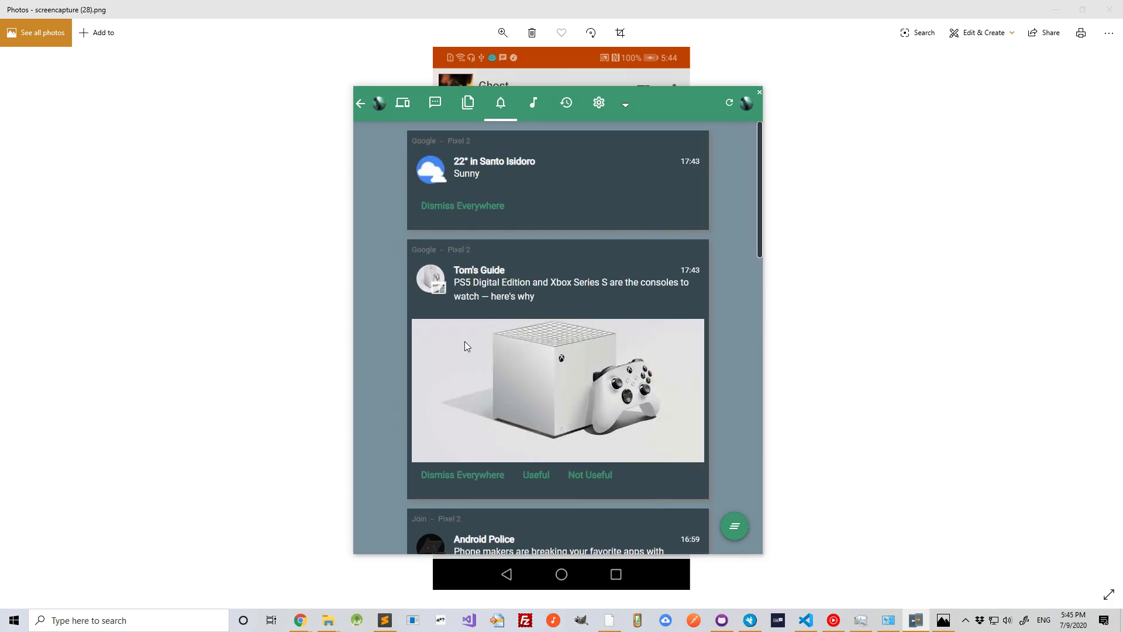
scroll("down", 3)
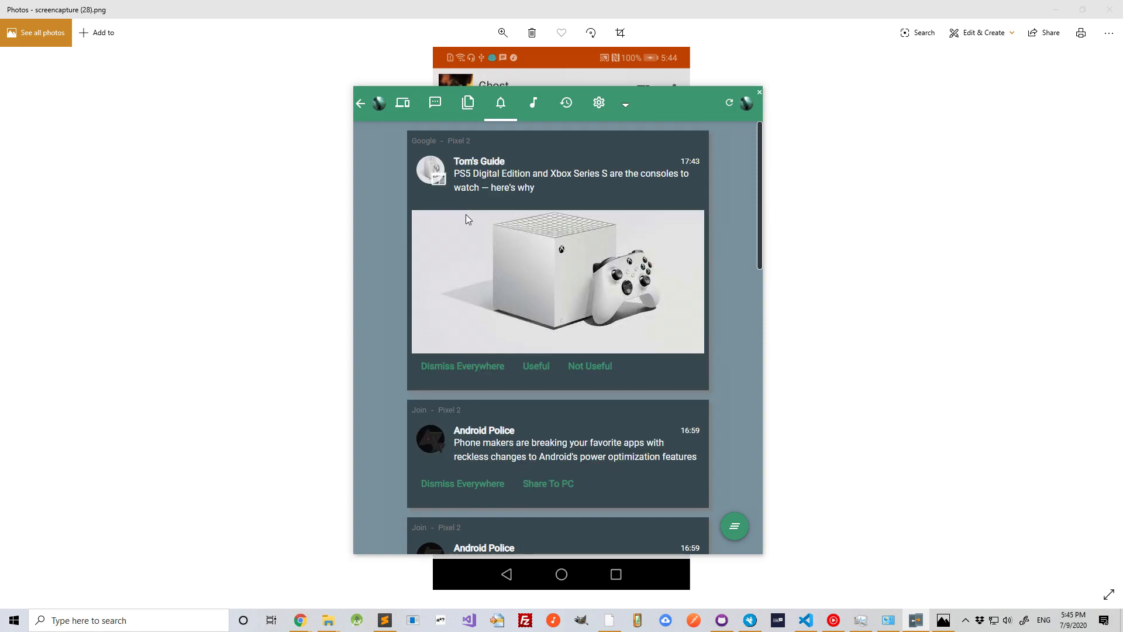
scroll("down", 3)
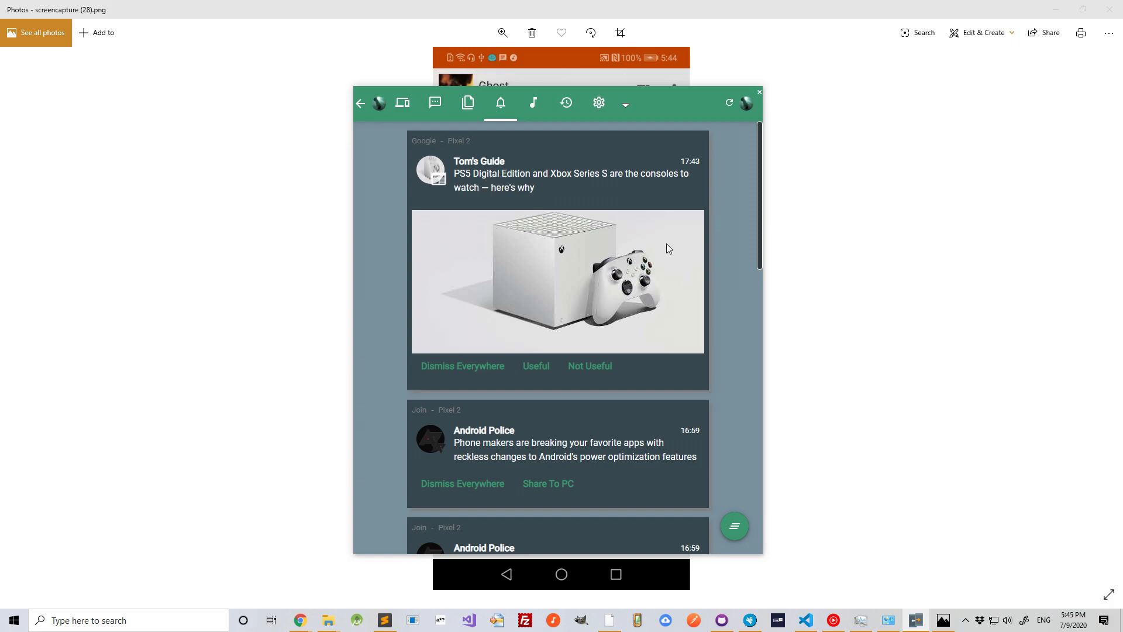
scroll("down", 3)
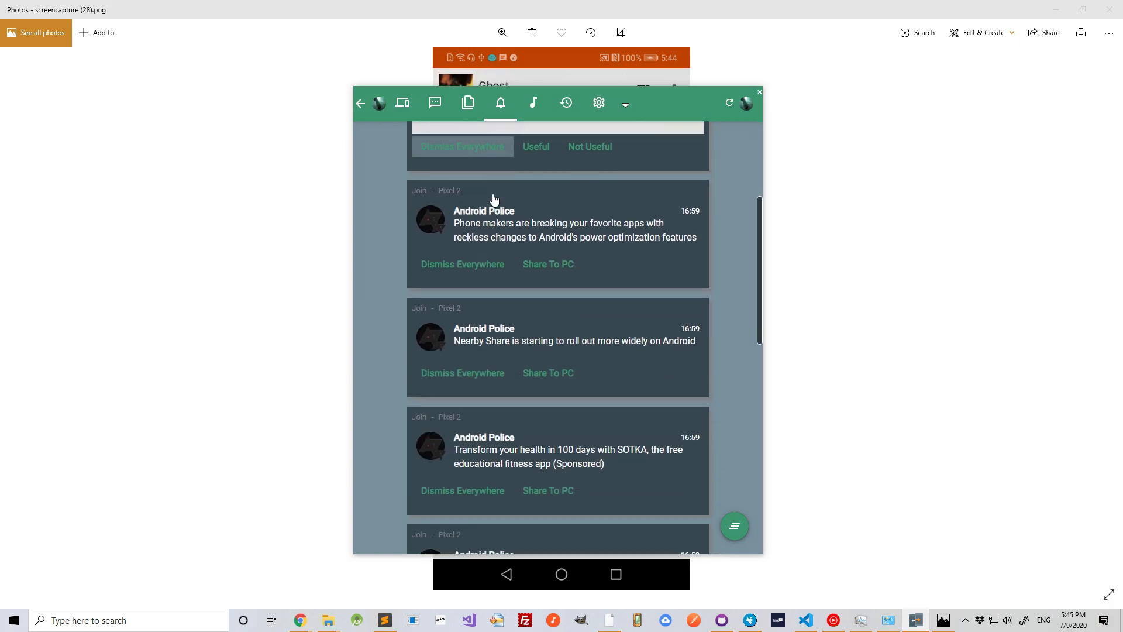
scroll("down", 3)
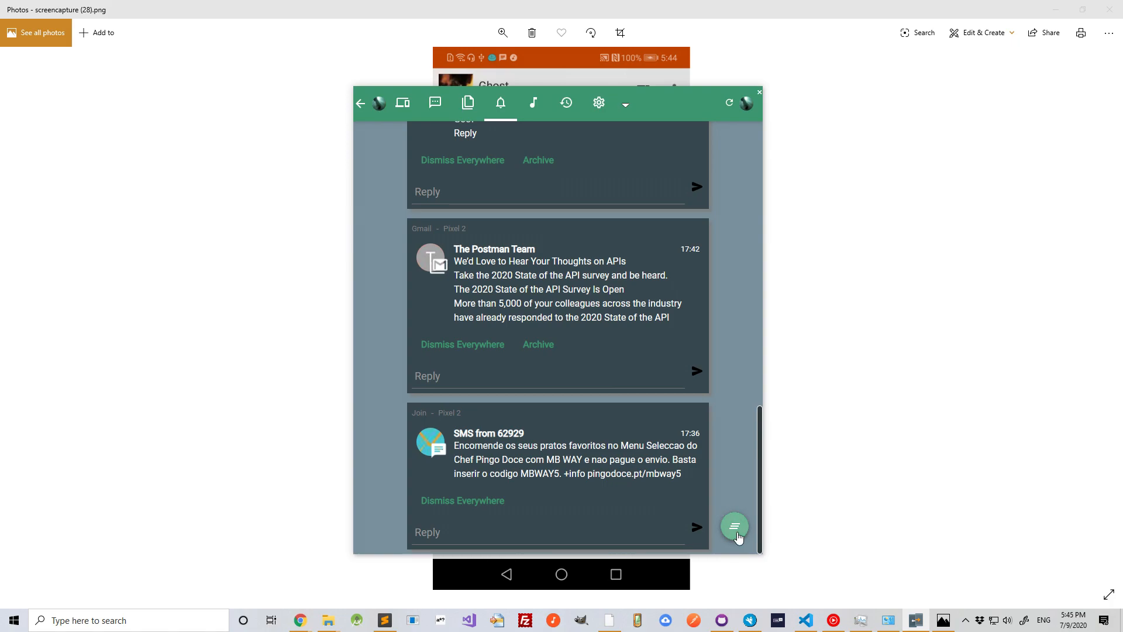
left_click(534, 103)
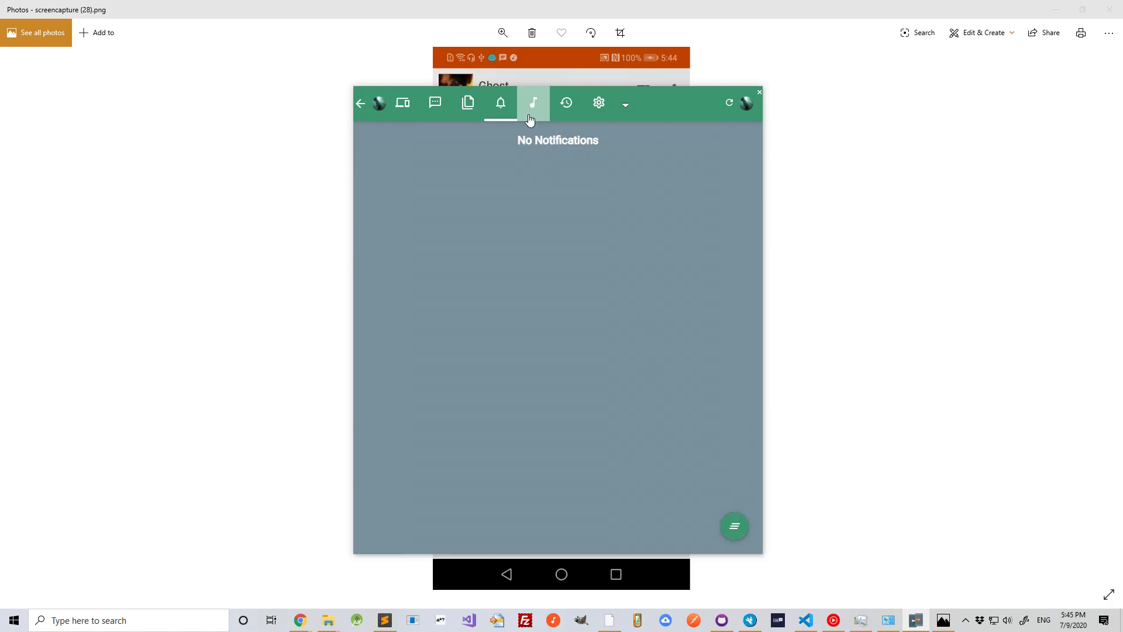
Step: Start music playback on the Pixel 2 from the Media controls
left_click(532, 103)
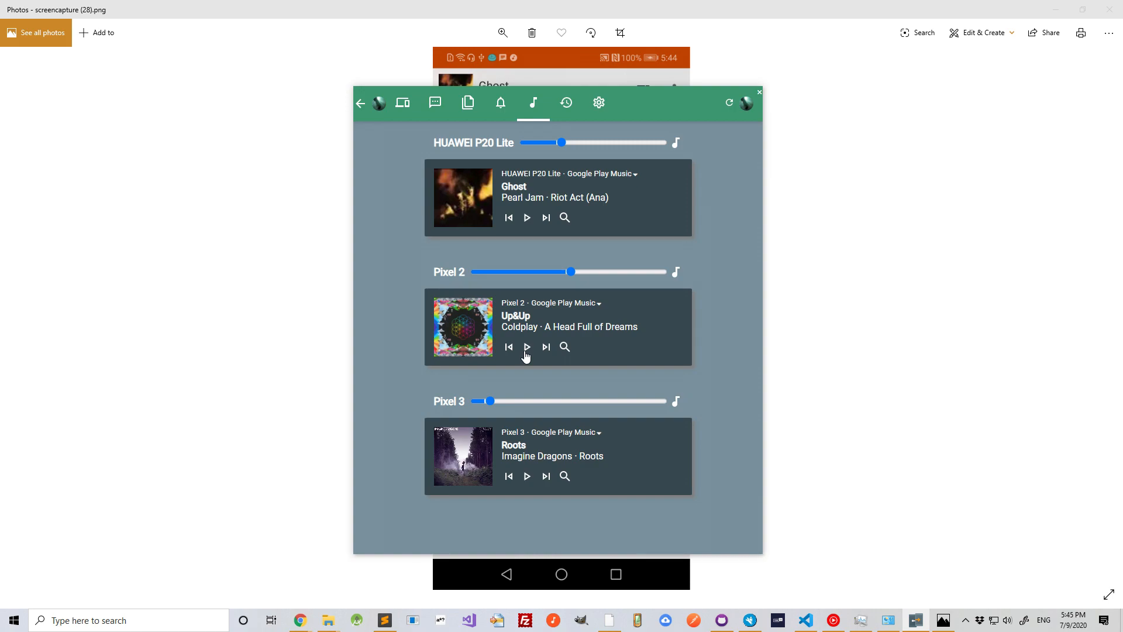
left_click(526, 346)
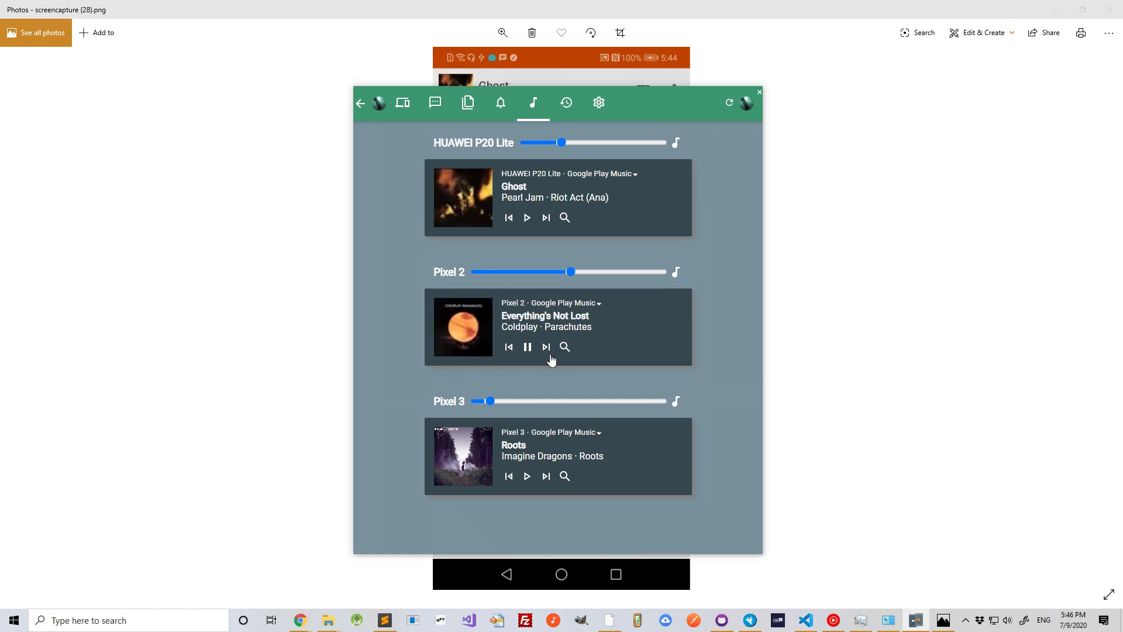
Step: Search 'Pearl' on the Pixel 2, play the Pearl Jam track and lower its volume
left_click(565, 347)
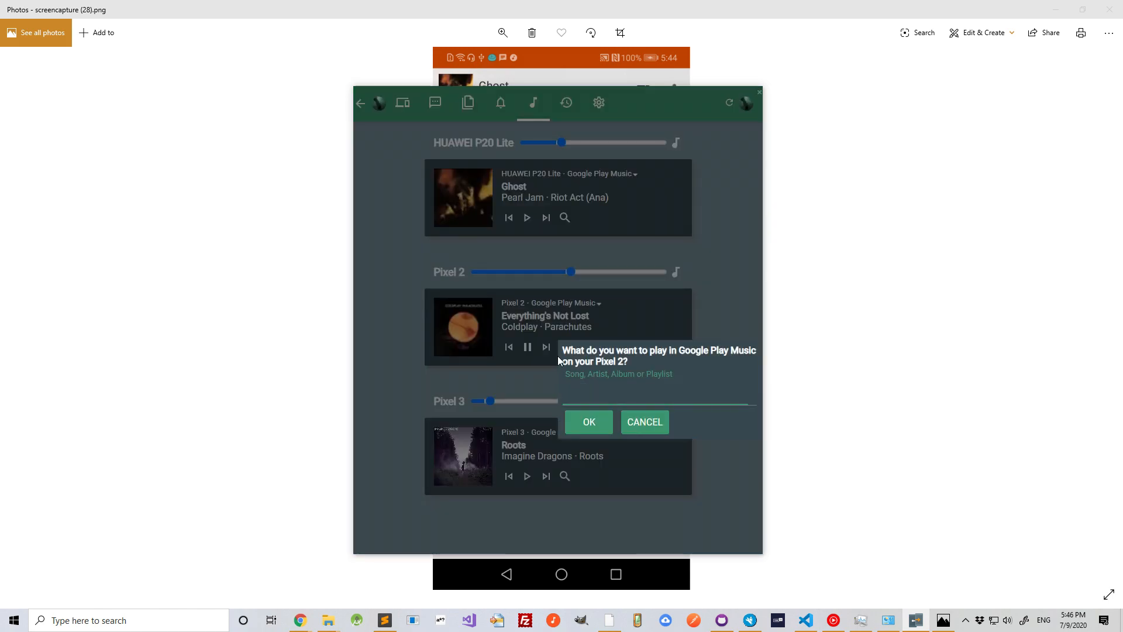
type("Pearl")
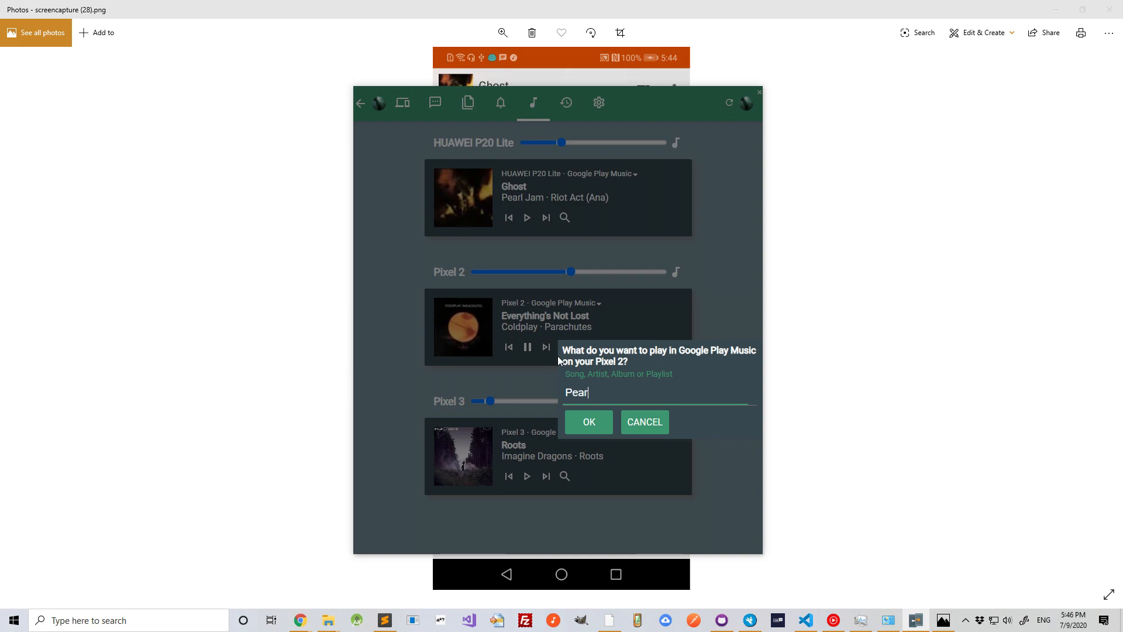
left_click(588, 421)
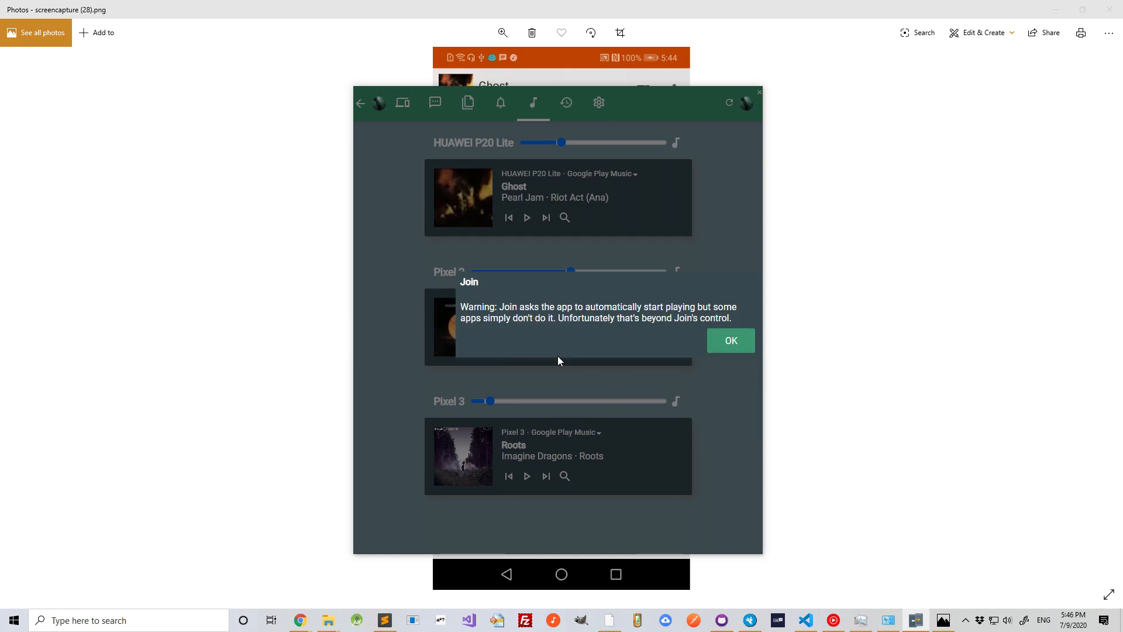
left_click(731, 340)
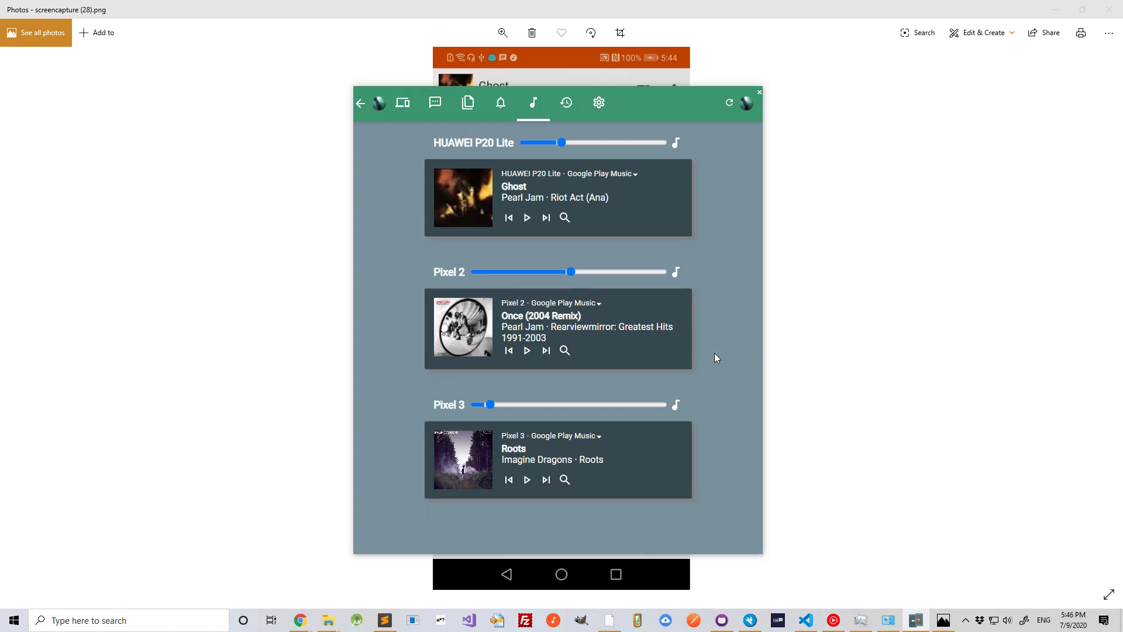
left_click(526, 350)
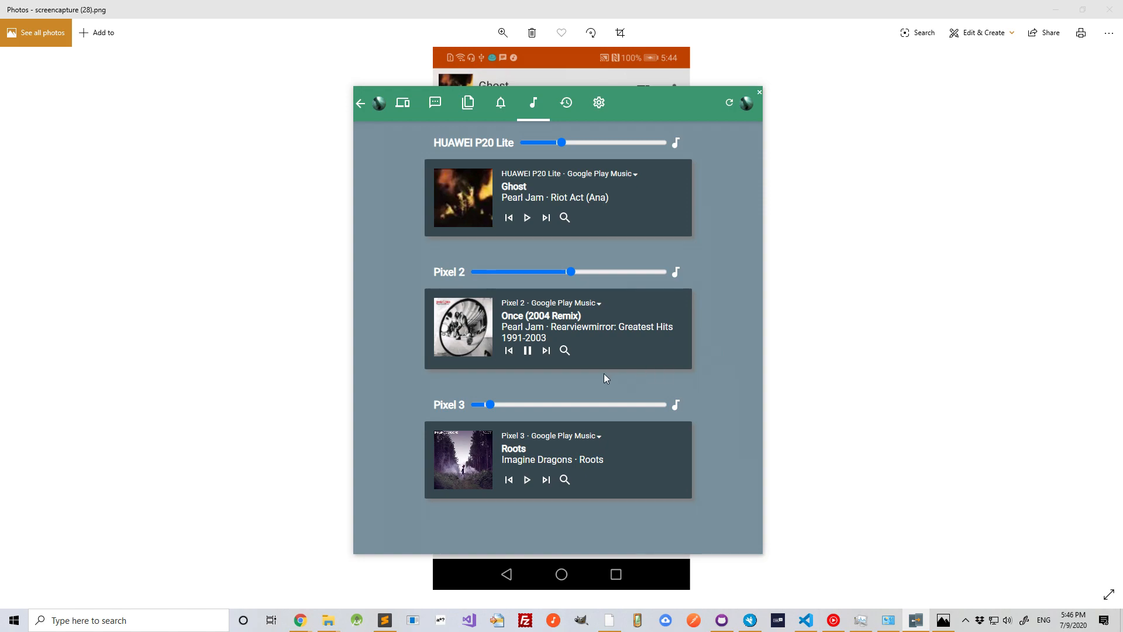
left_click_drag(571, 272, 513, 271)
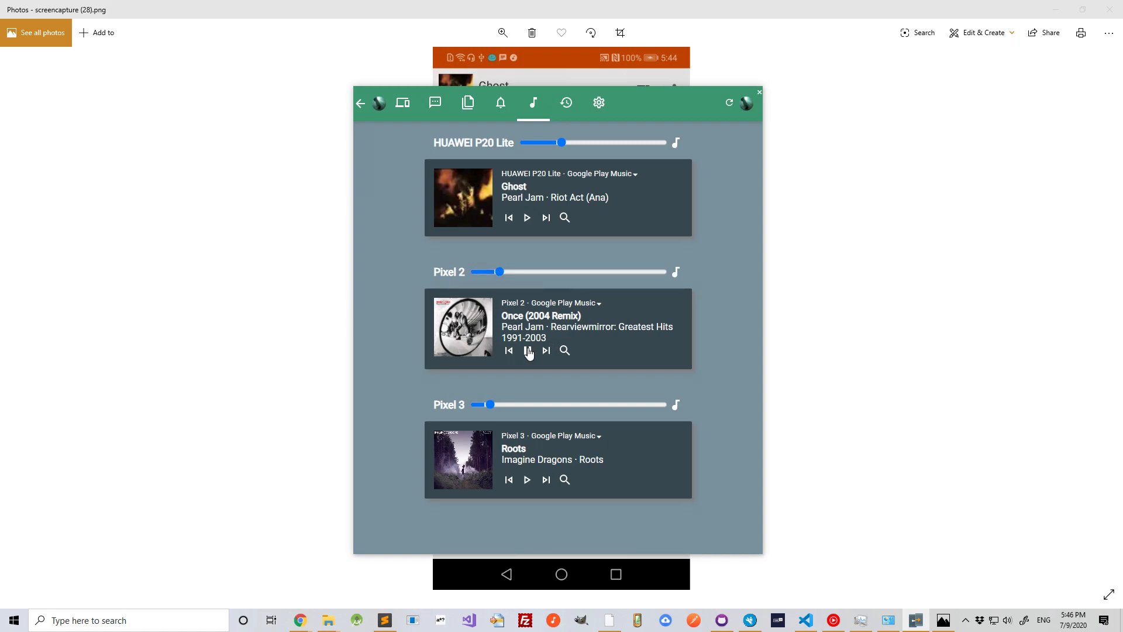
mouse_move(542, 422)
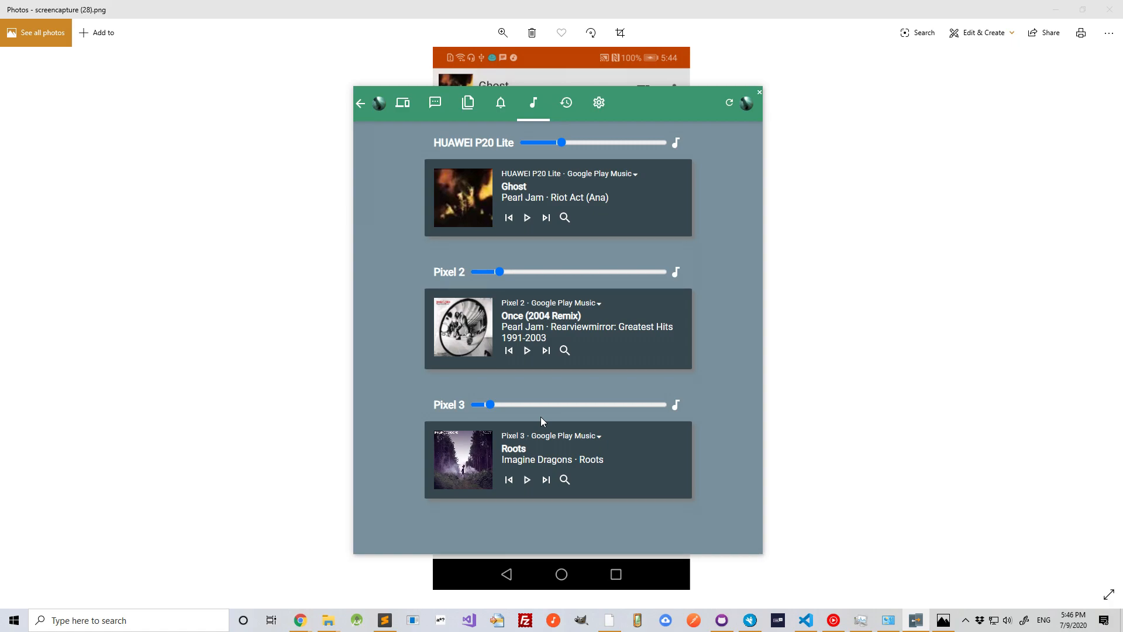
mouse_move(554, 287)
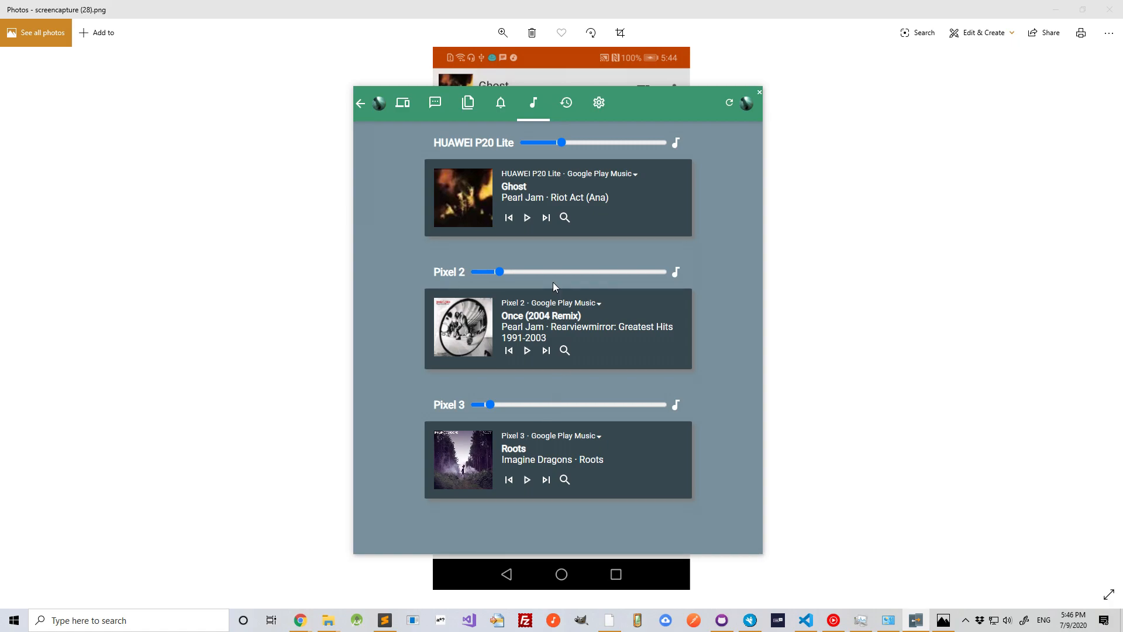
Step: Review the push history list ending with the Testing SMS and a Banned IP notification
left_click(565, 103)
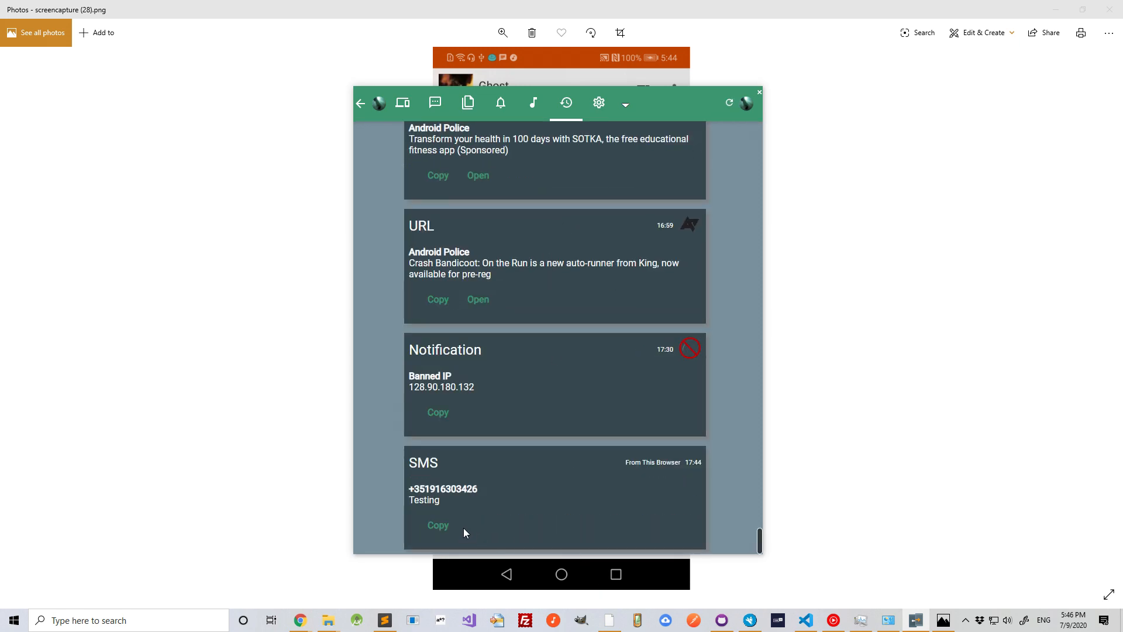
mouse_move(542, 416)
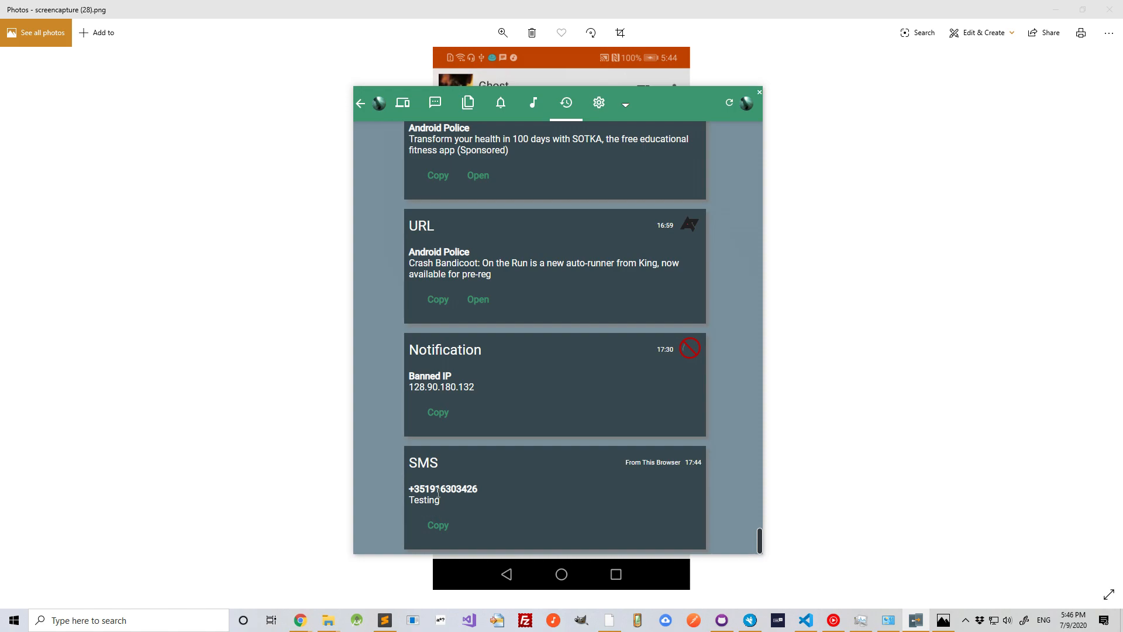
mouse_move(459, 507)
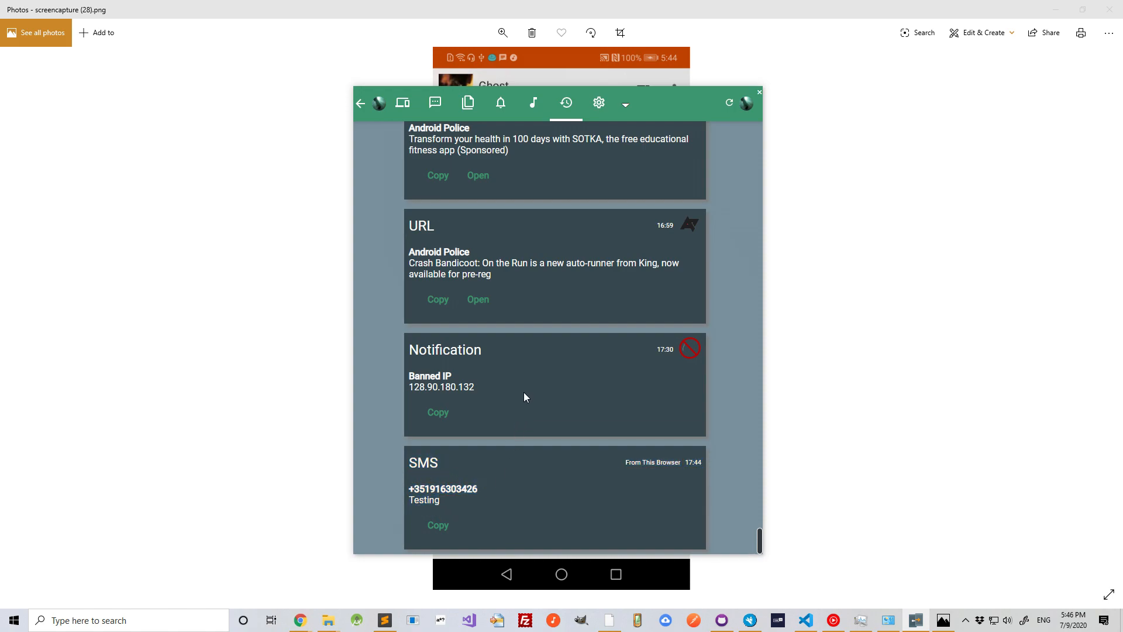
double_click(652, 462)
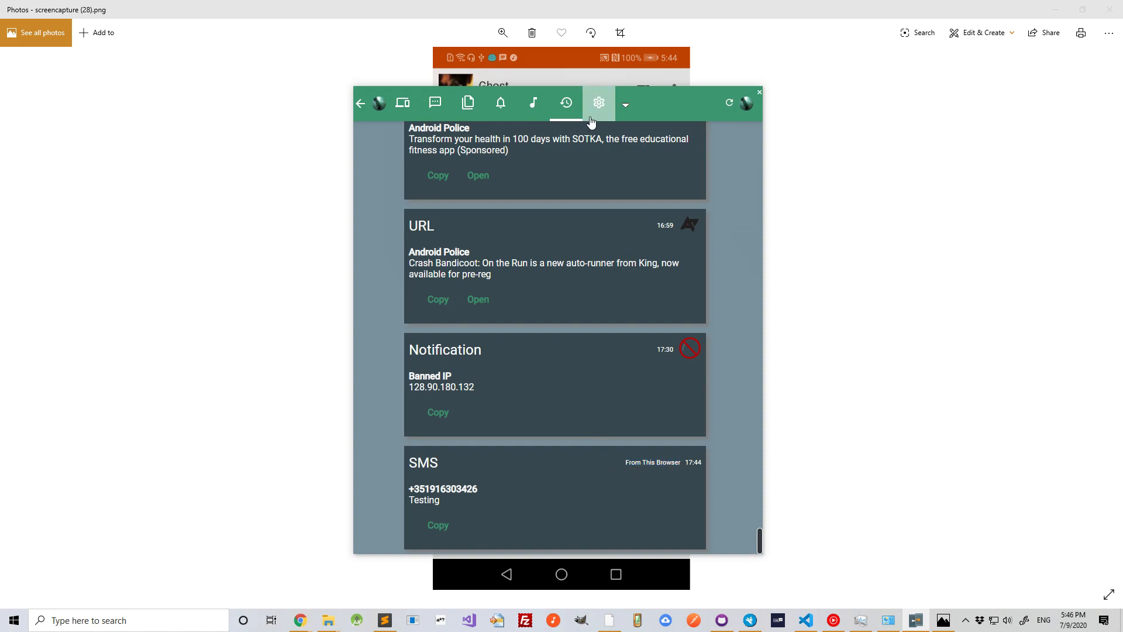
Step: Set the app's accent colour to a pink hue in Settings
left_click(599, 103)
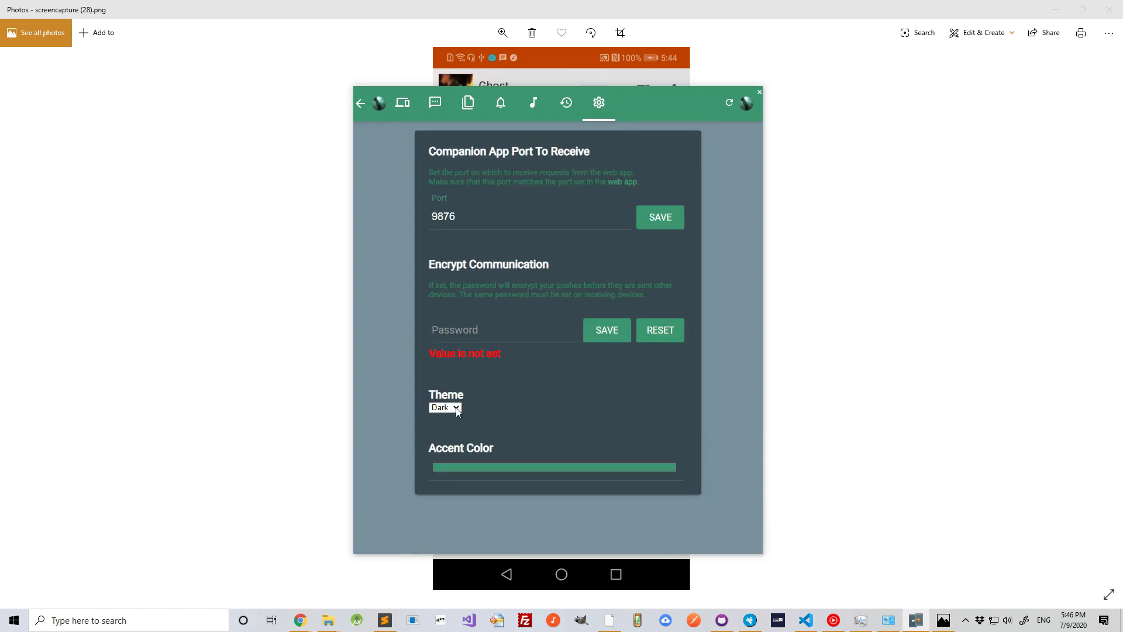
left_click(554, 467)
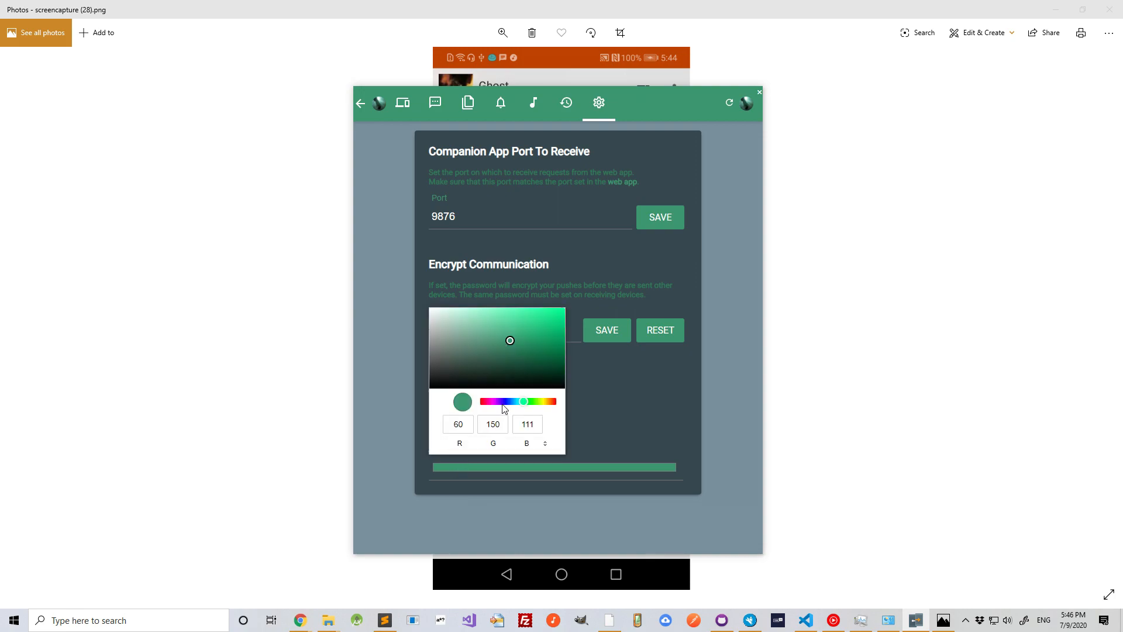
left_click(494, 402)
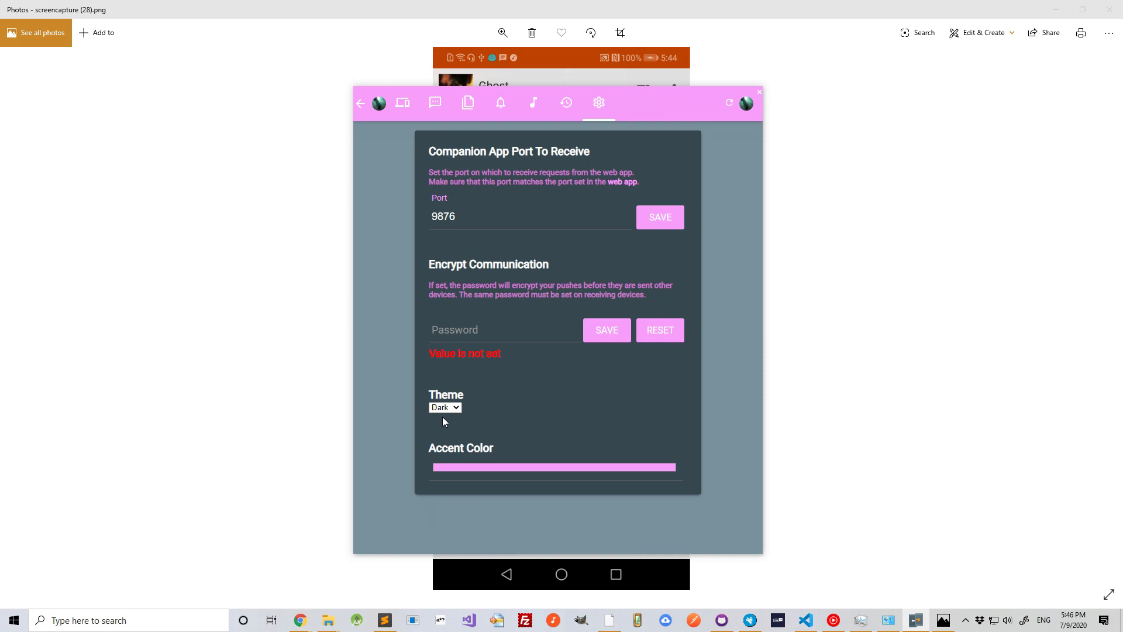
Step: Set the theme to Light, briefly trying Black before returning to Light
left_click(445, 407)
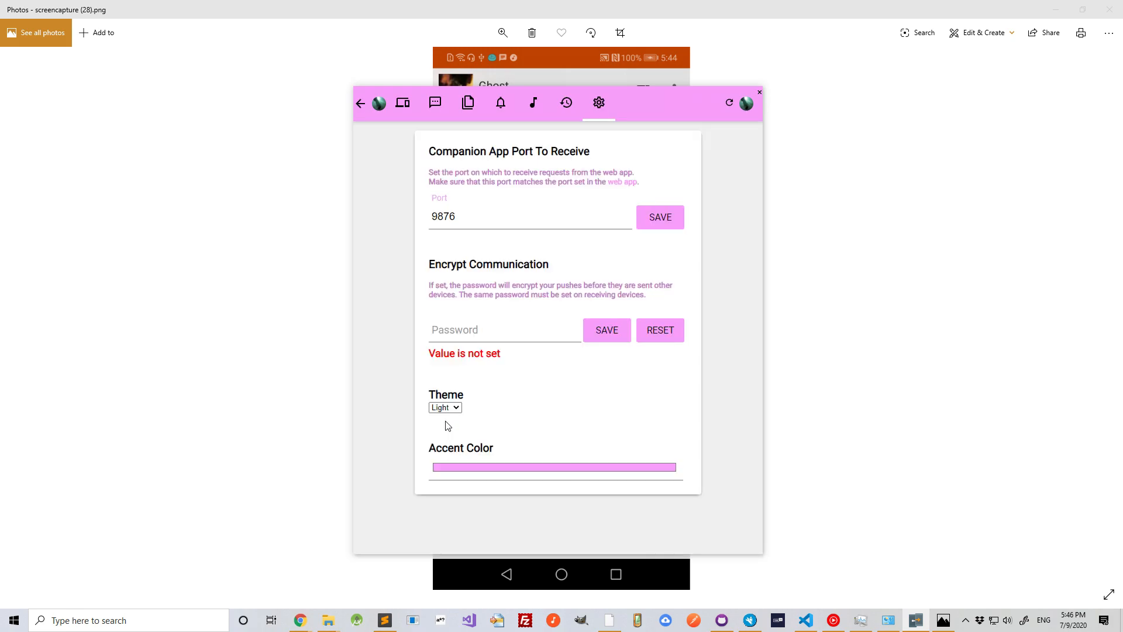
left_click(445, 407)
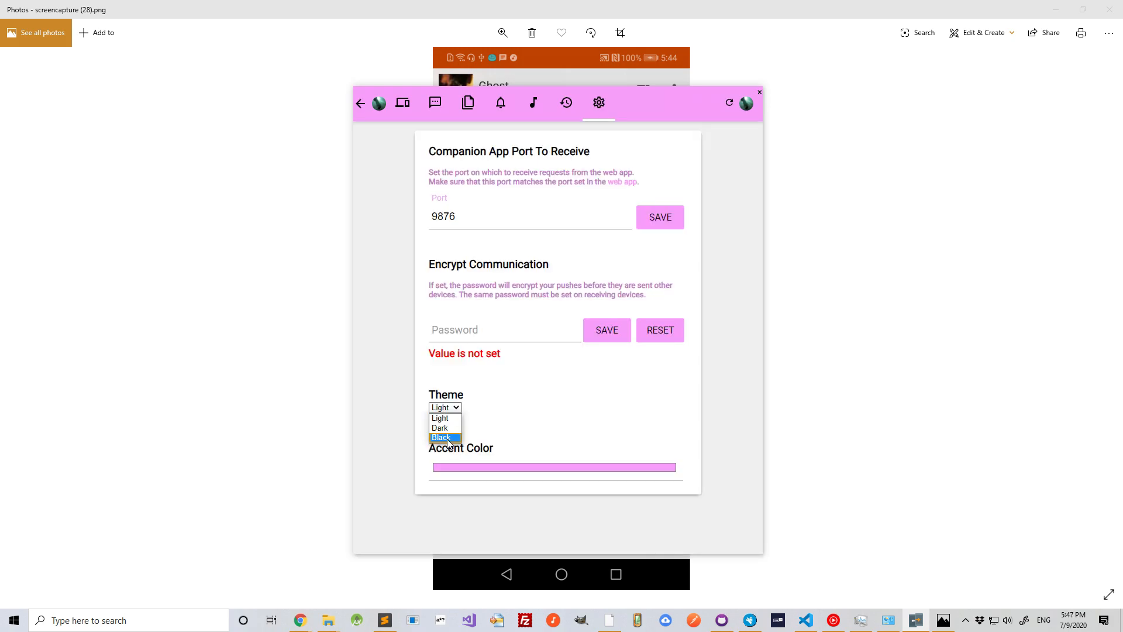
left_click(444, 437)
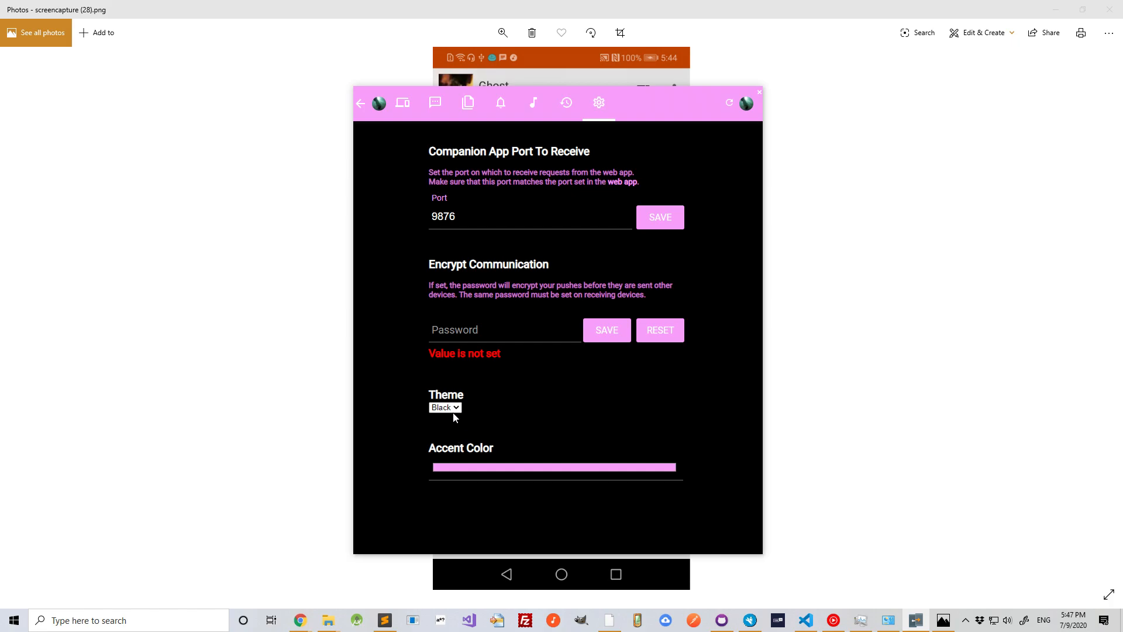
left_click(445, 407)
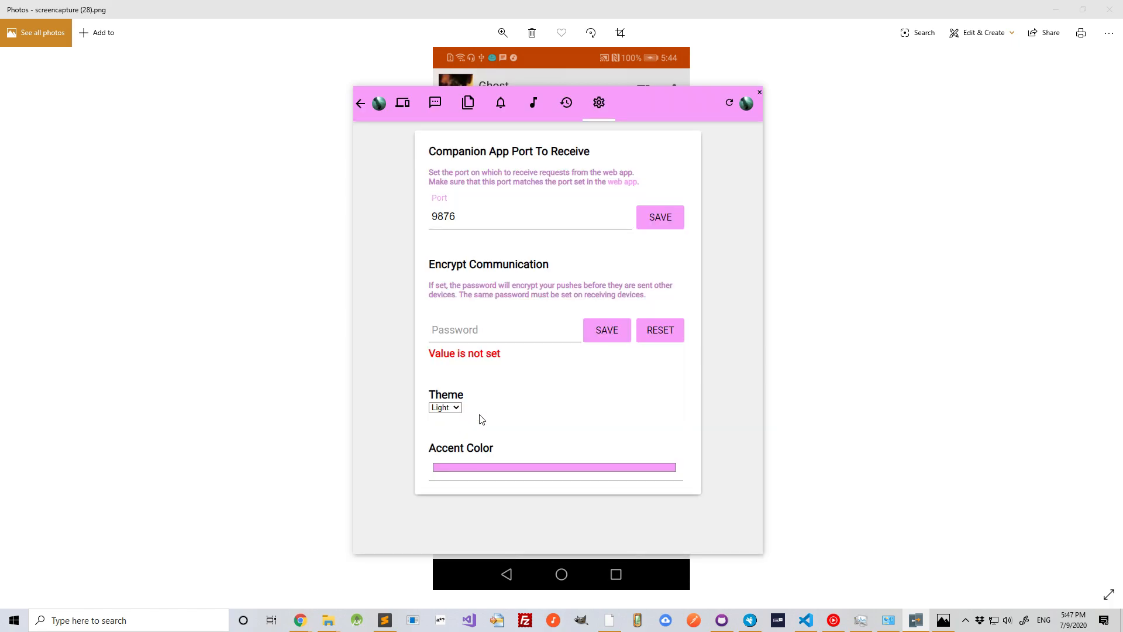